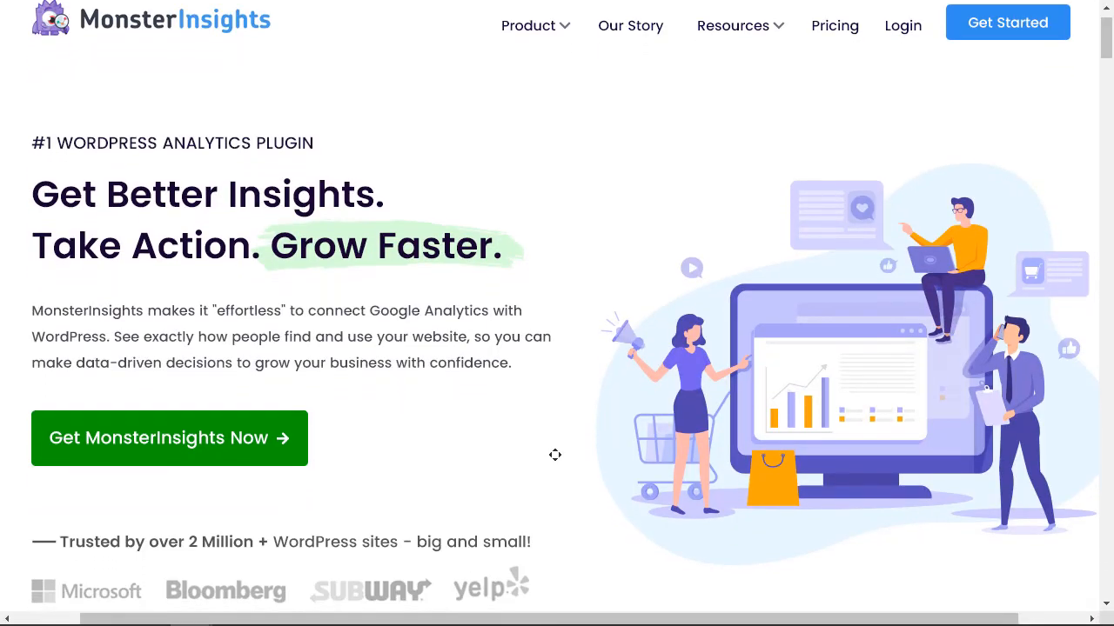
Finish the wizard's website type and license steps and connect the site to Google Analytics
scroll(down, 3)
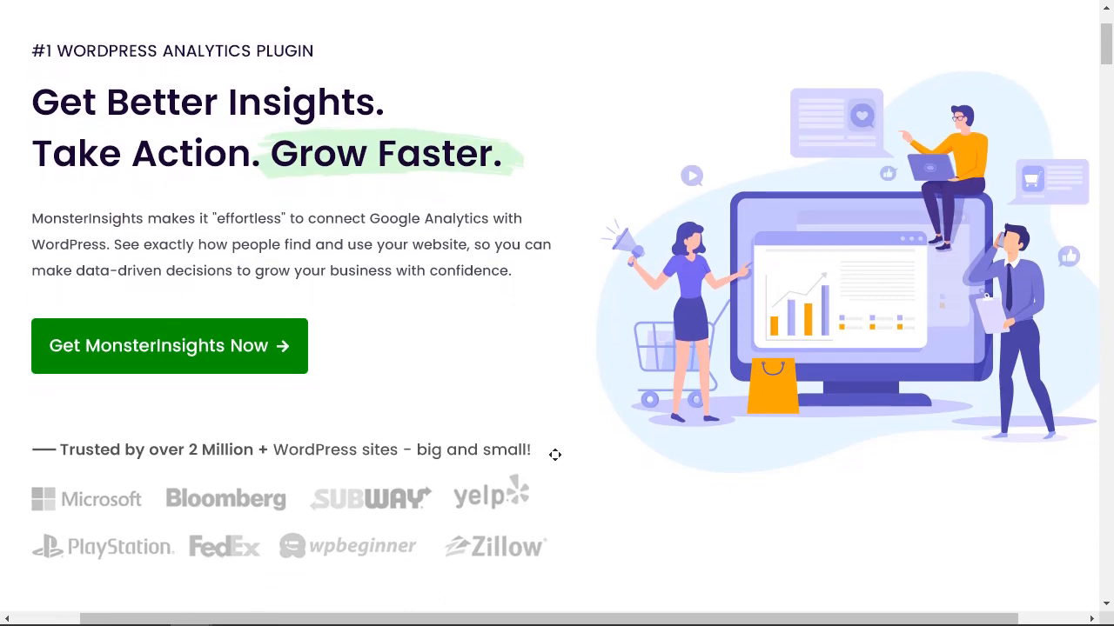
scroll(down, 3)
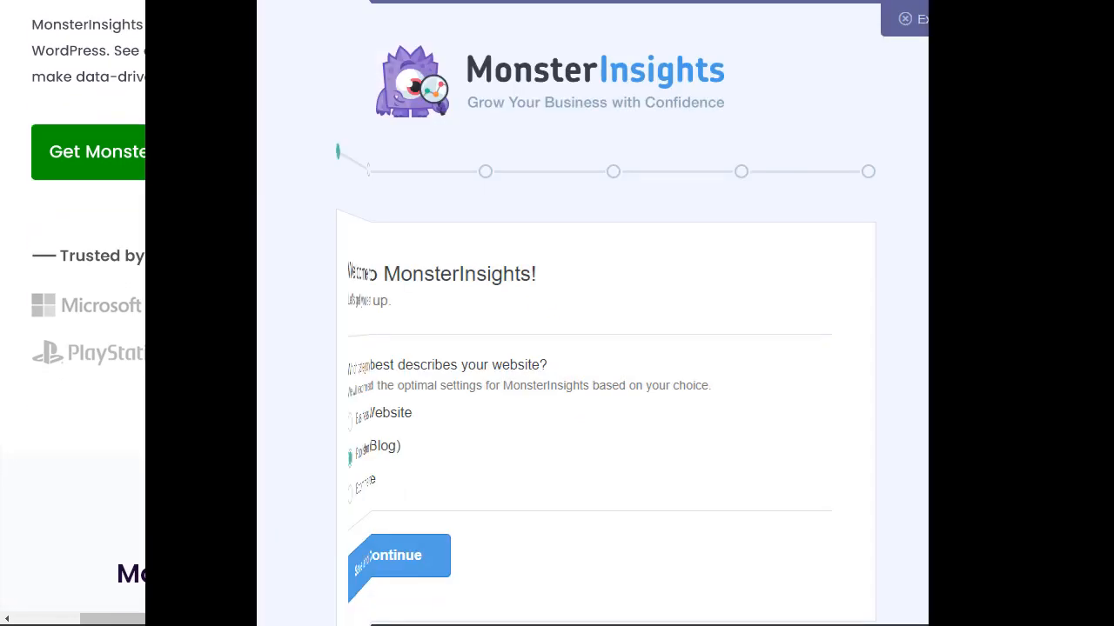
click(399, 555)
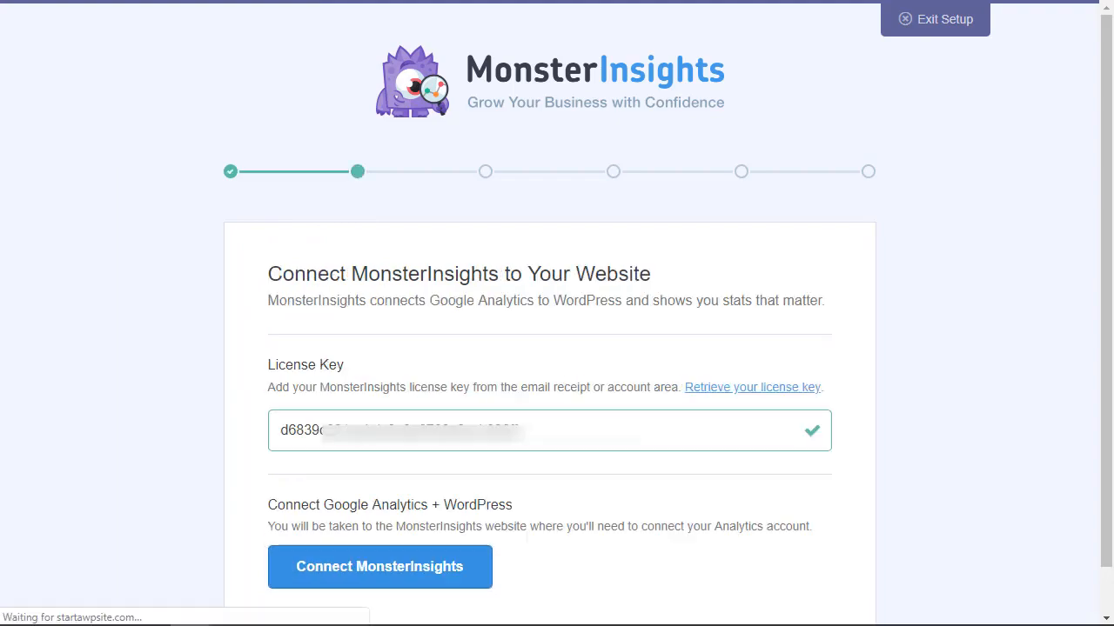
click(380, 567)
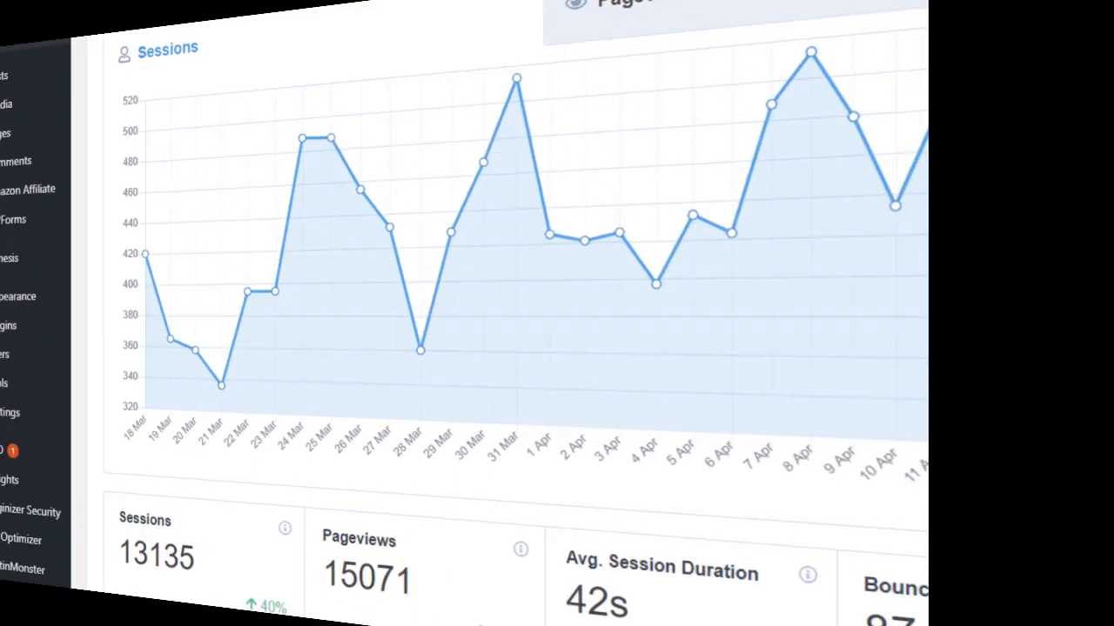
Review the Overview session stats, then move to the Publishers report of top landing pages
scroll(down, 3)
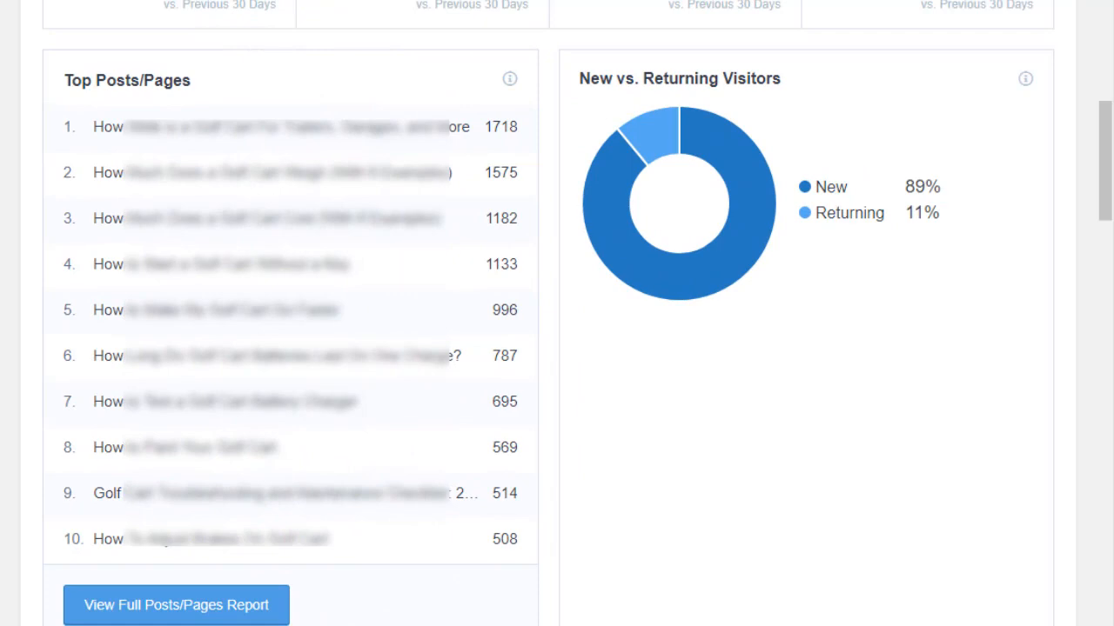
click(134, 96)
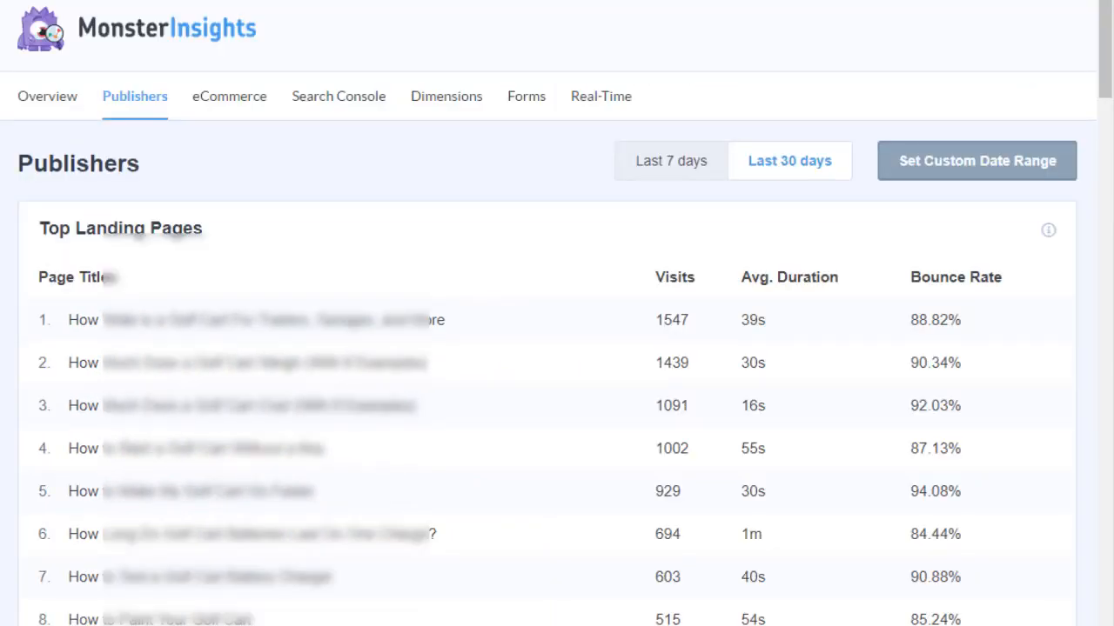
Scroll the Publishers report through the Age, Gender and Interests breakdowns back to session totals
scroll(down, 3)
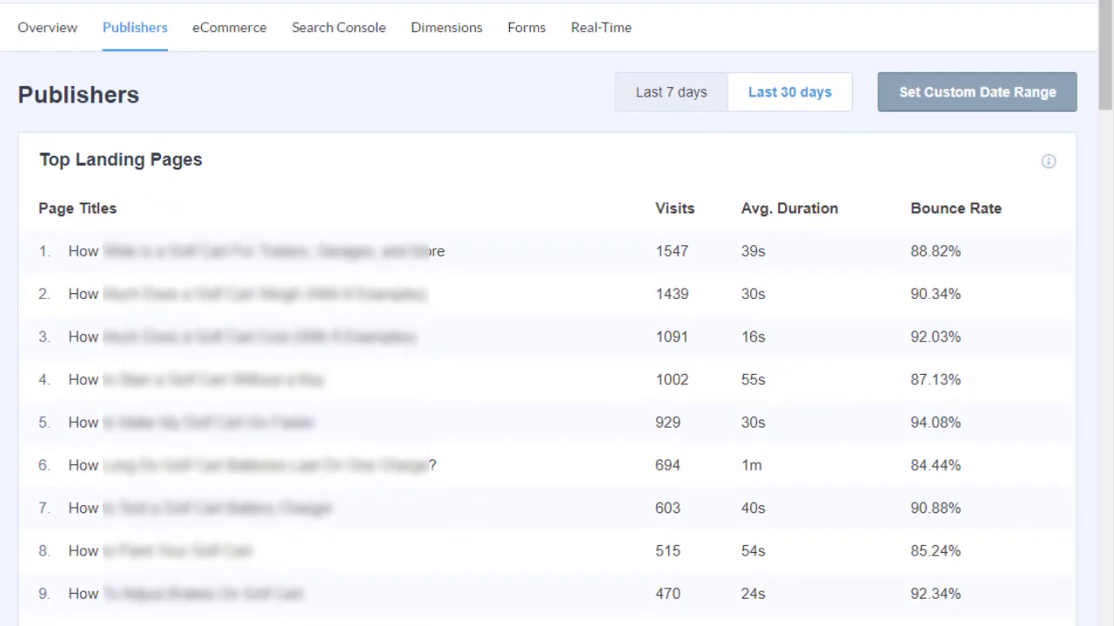
scroll(down, 3)
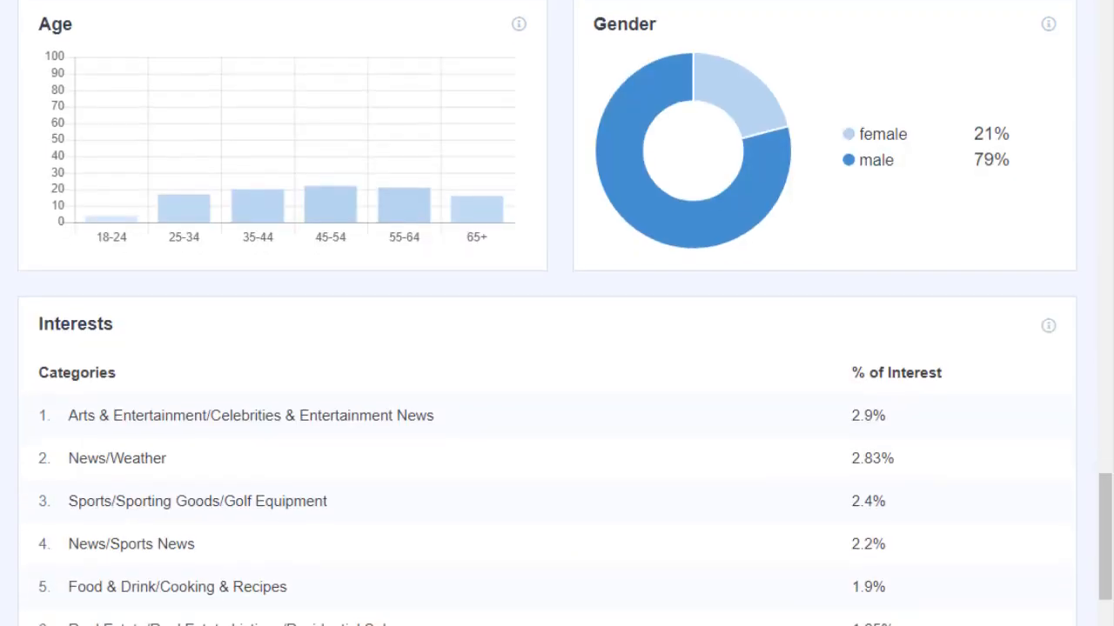
scroll(down, 3)
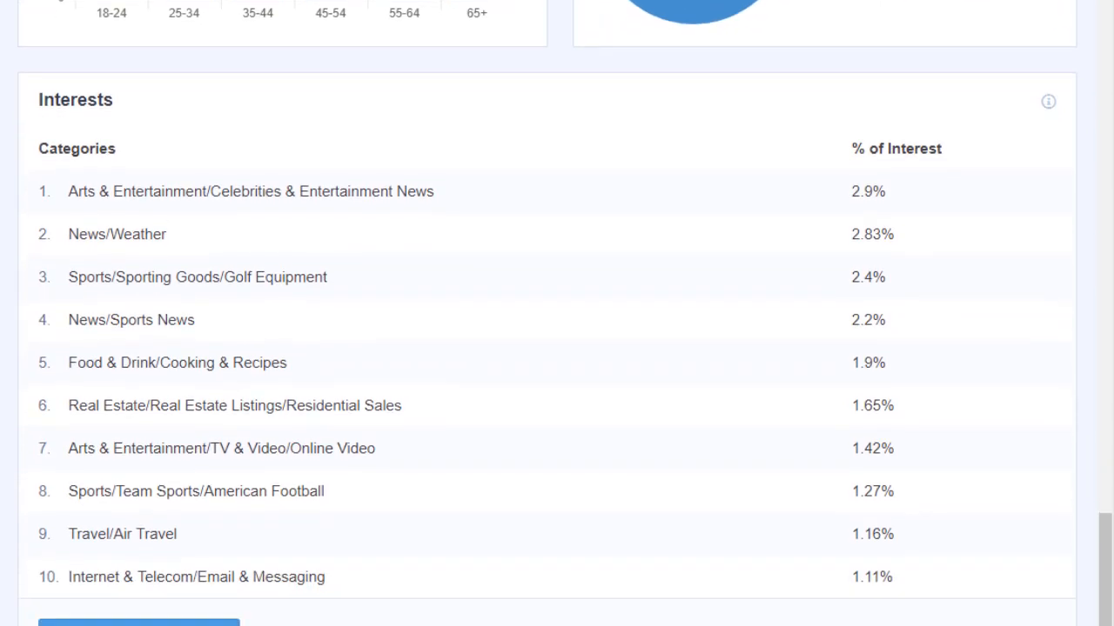
scroll(up, 3)
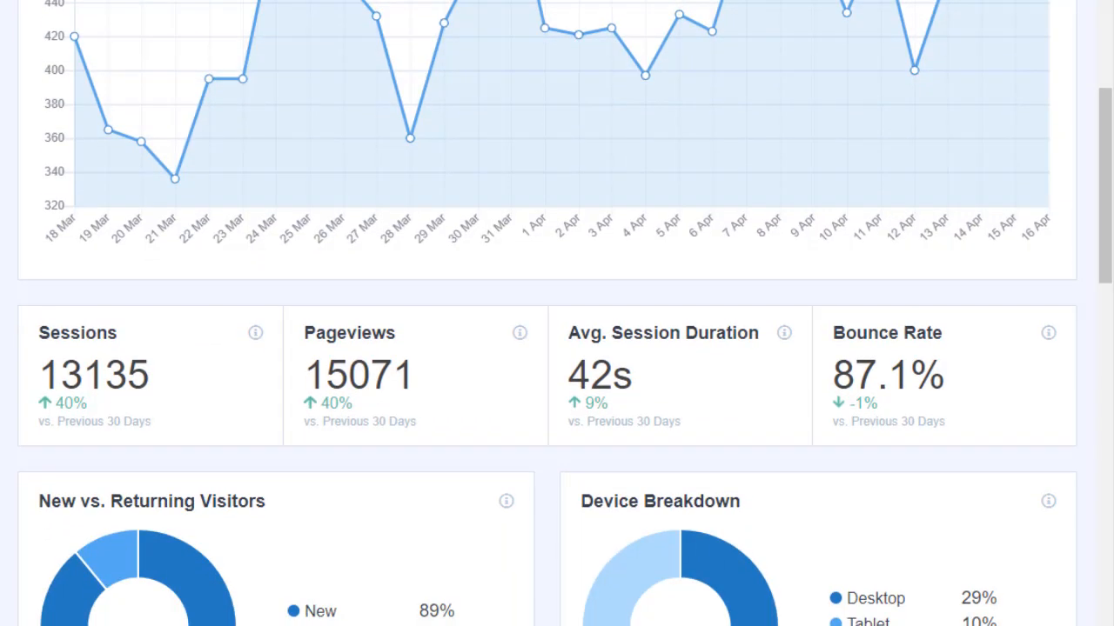
scroll(down, 3)
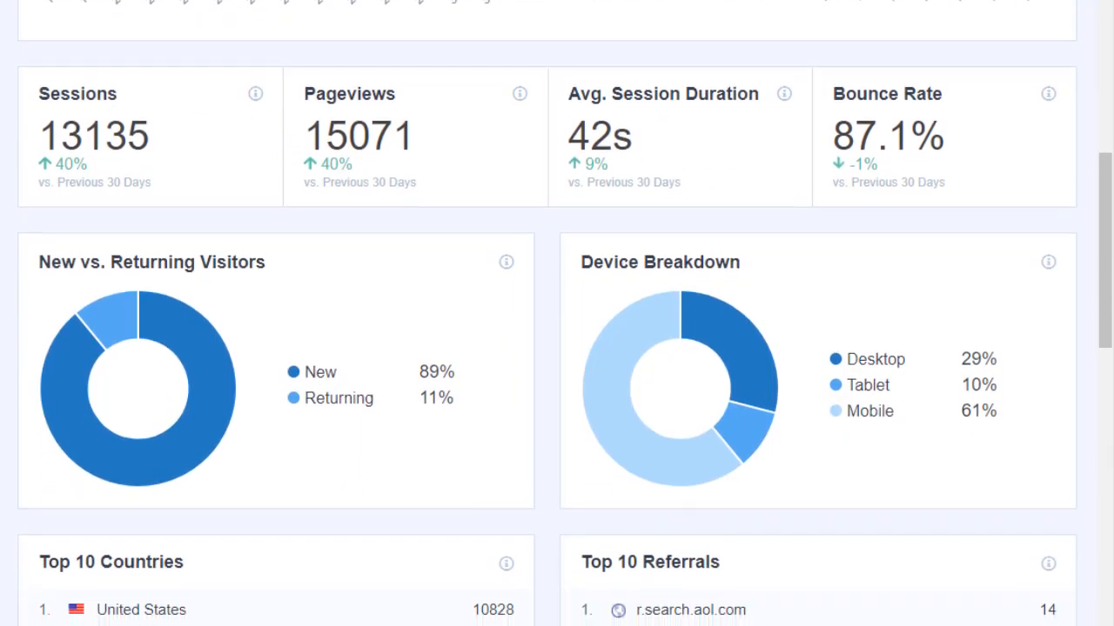
scroll(down, 3)
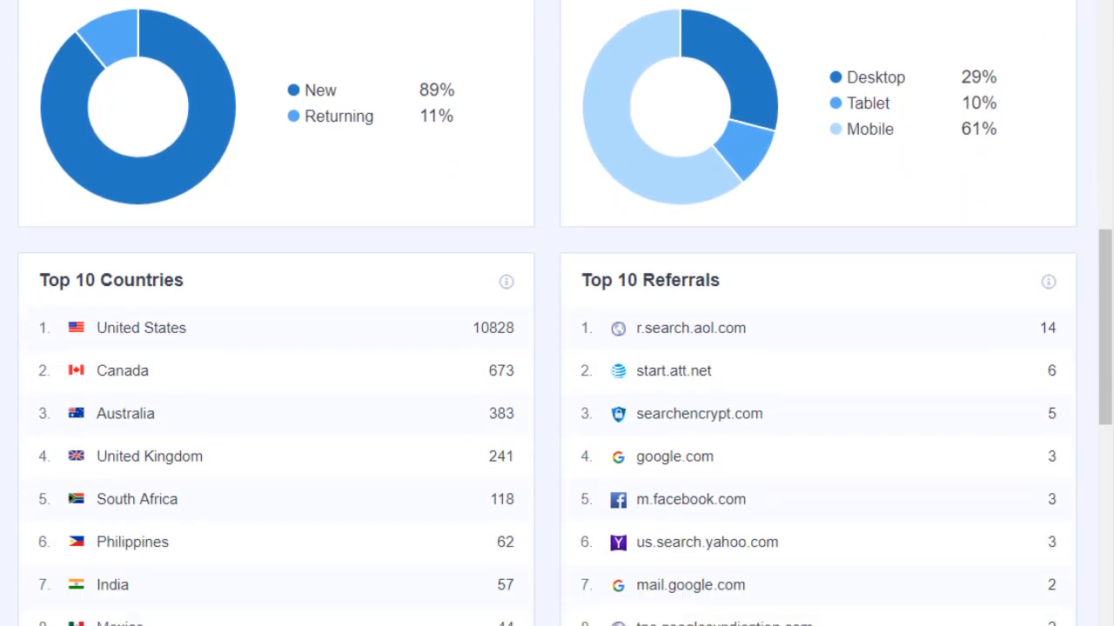
scroll(down, 3)
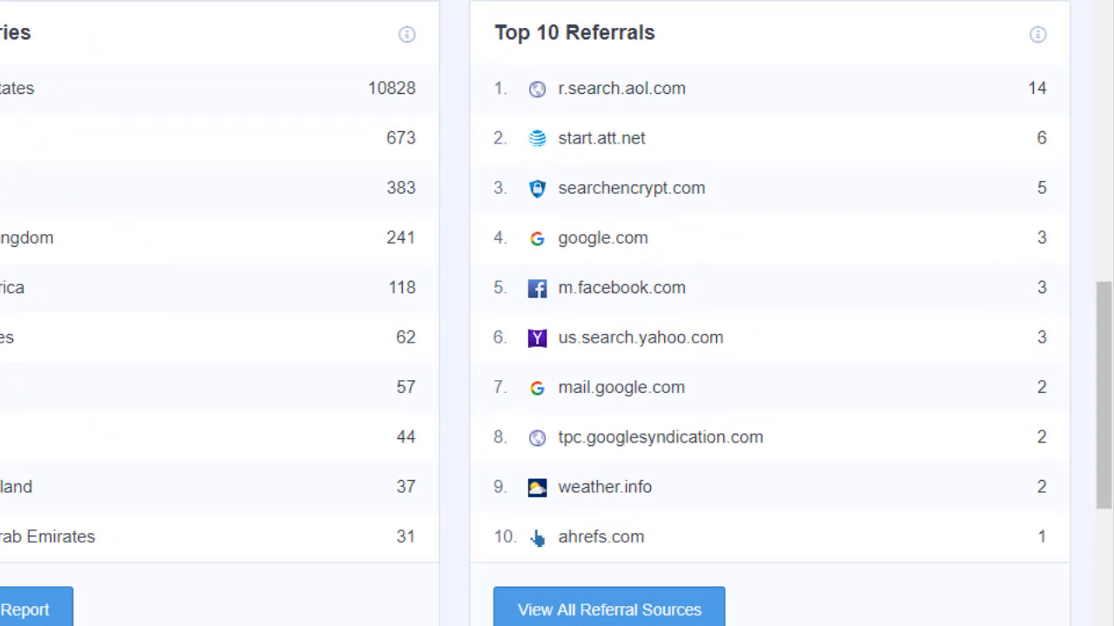
Review the eCommerce conversions and cart totals and Search Console terms, then show Real-Time active users
click(233, 97)
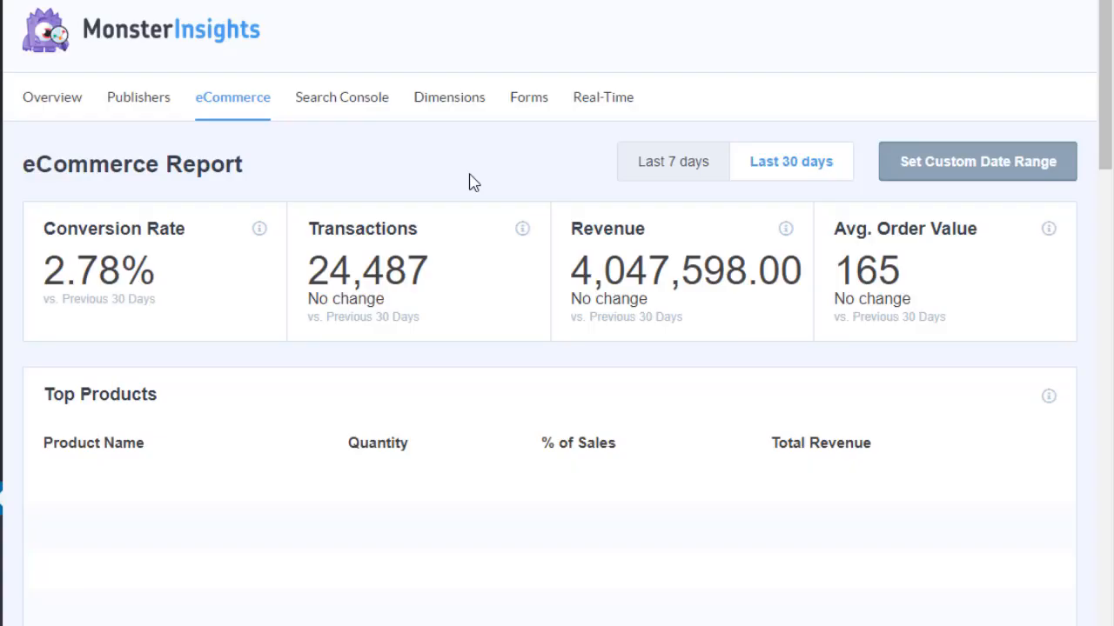
scroll(down, 3)
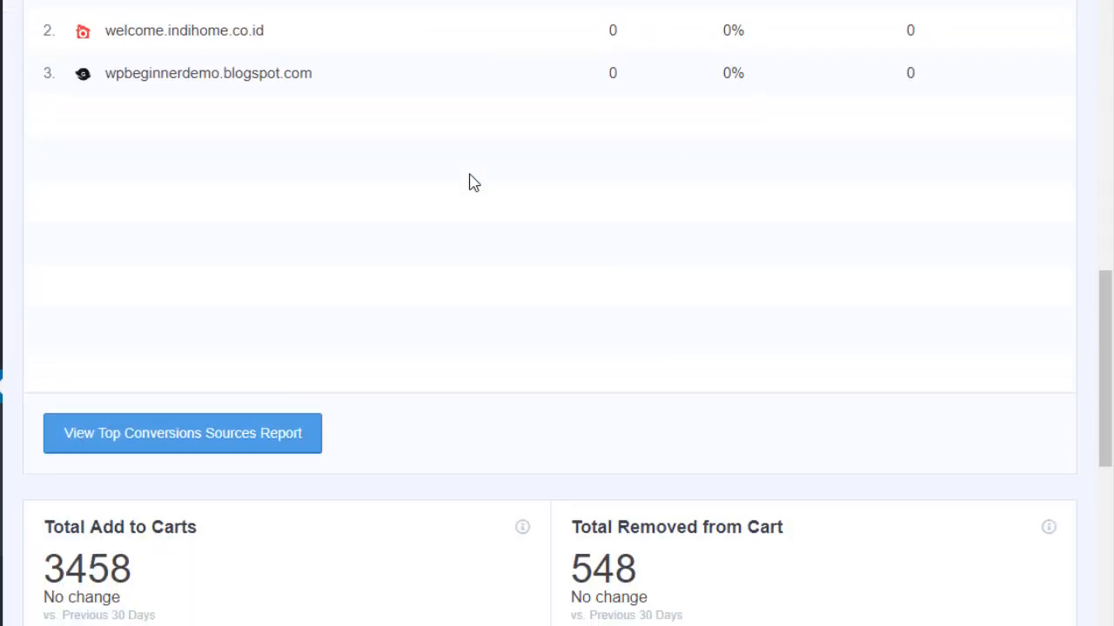
scroll(down, 3)
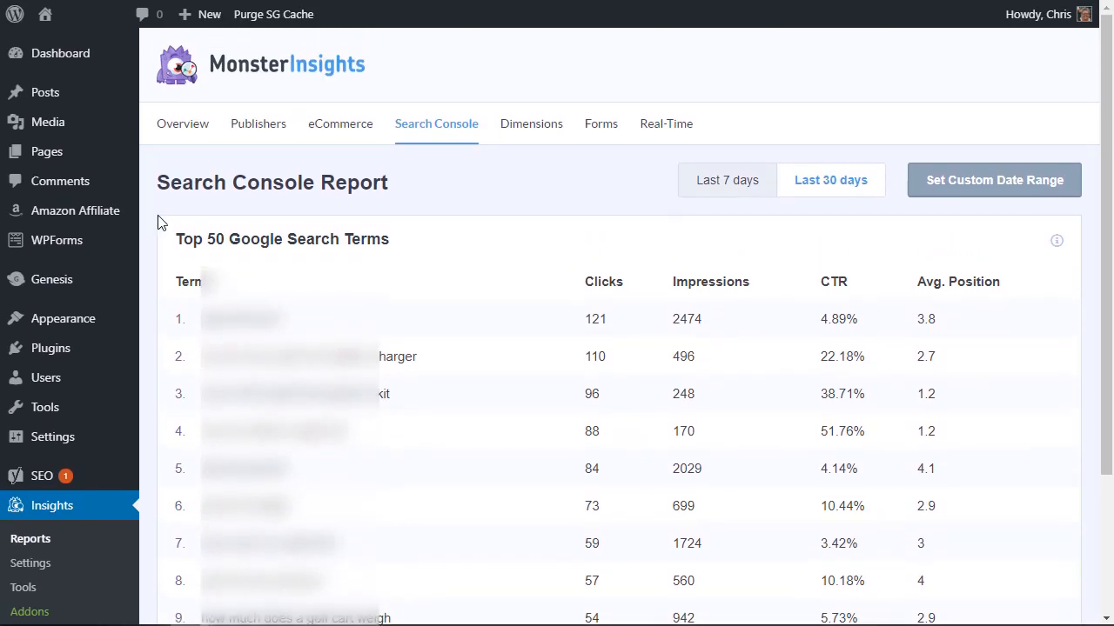
click(664, 124)
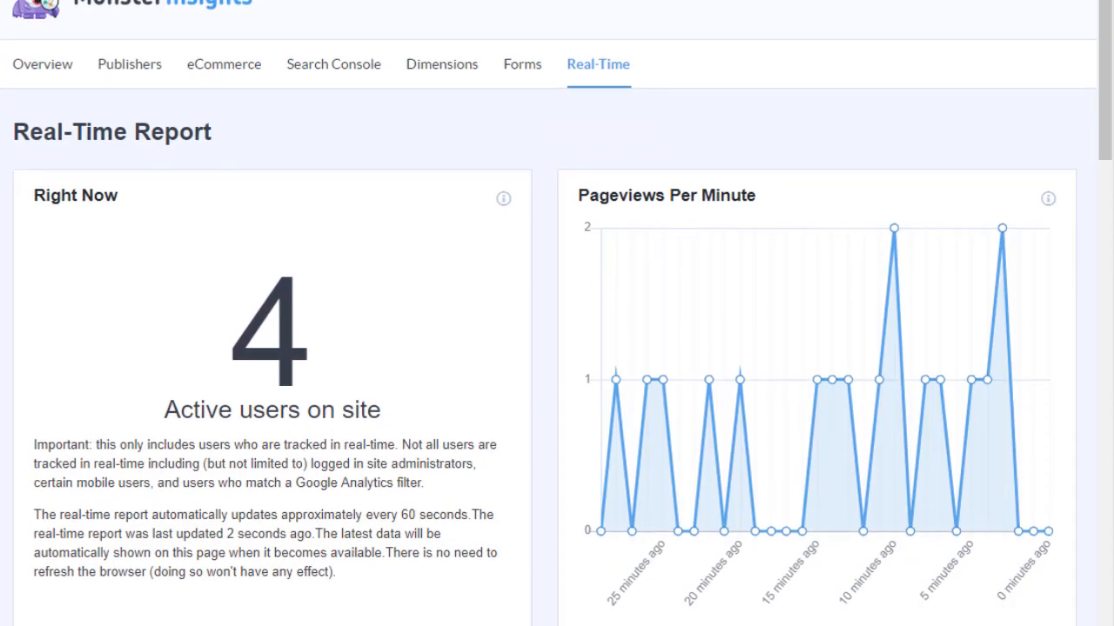